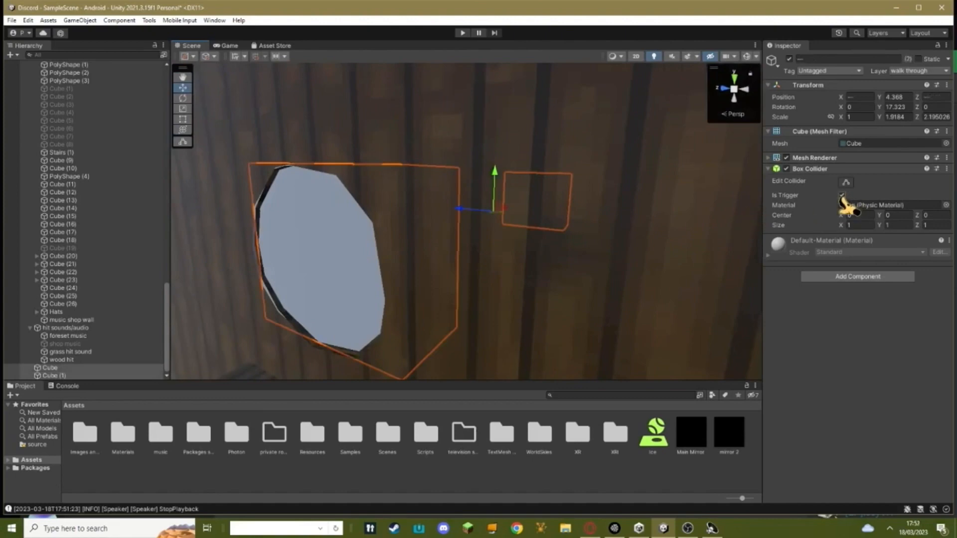
Tick Is Trigger on the entrance Cube's Box Collider
left_click(909, 70)
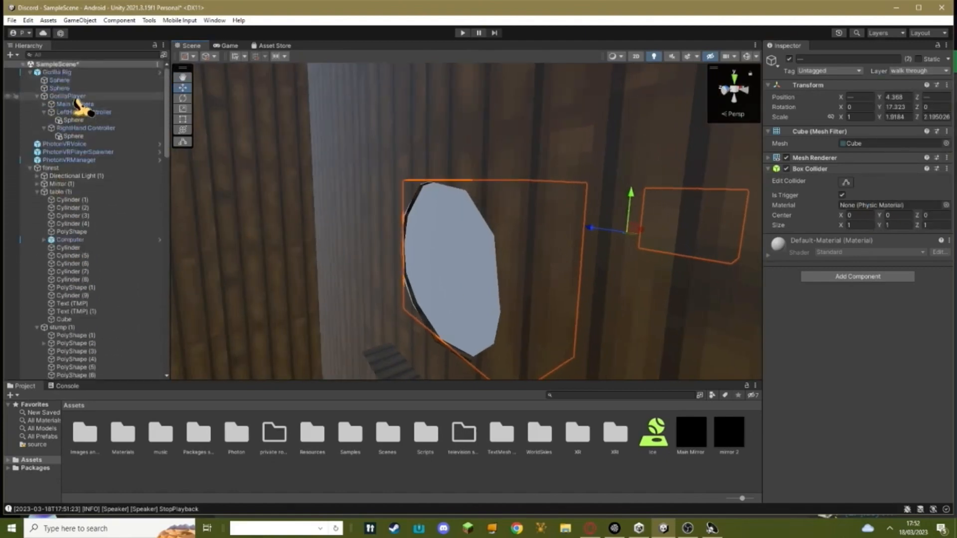
Select GorillaPlayer to inspect its Locomotion Enabled Layers (Default and Ice)
left_click(67, 96)
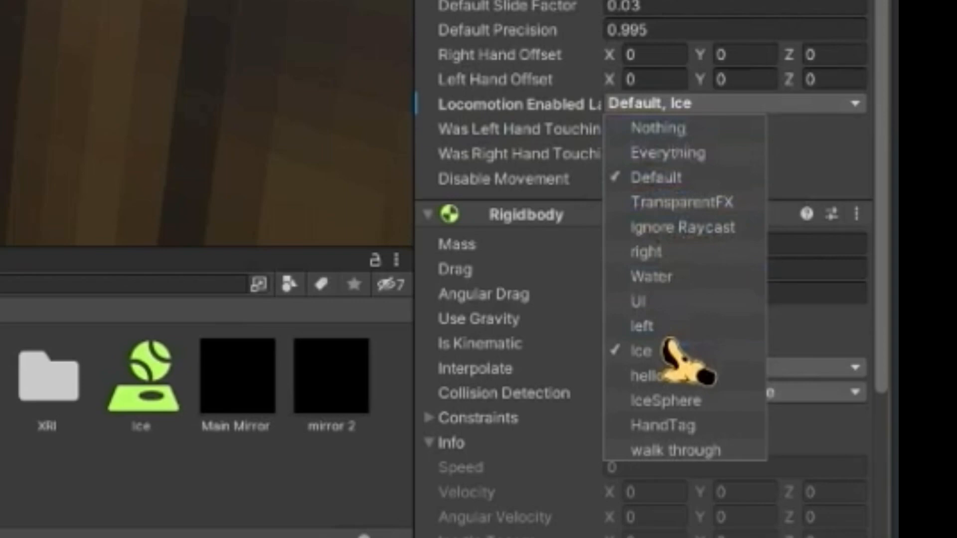
mouse_move(683, 450)
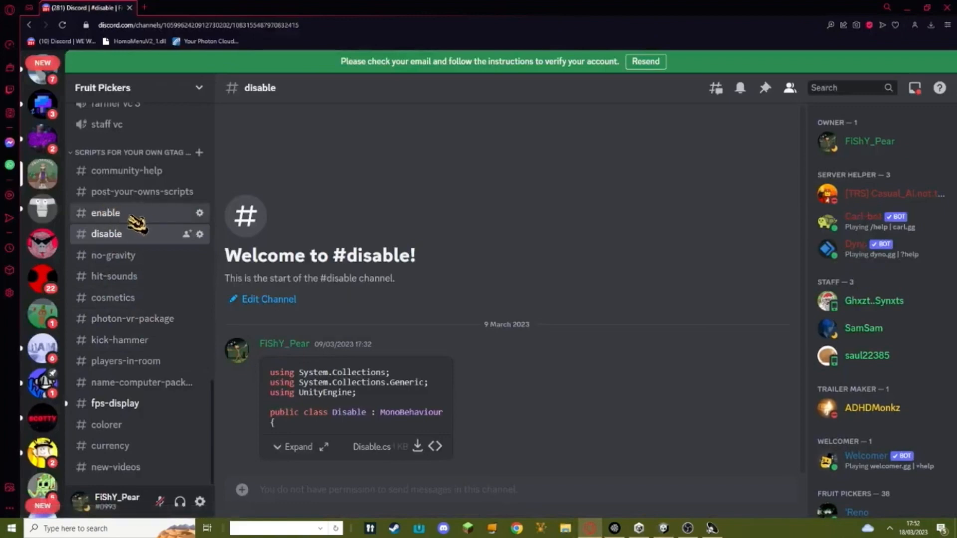
View Enable.cs in #enable and Disable.cs in #disable, then return to Unity
left_click(106, 212)
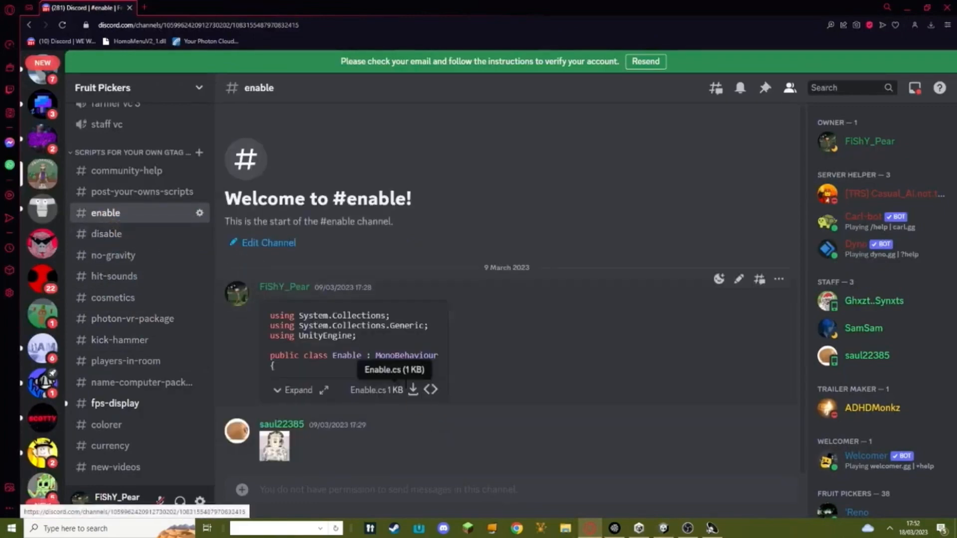
left_click(106, 234)
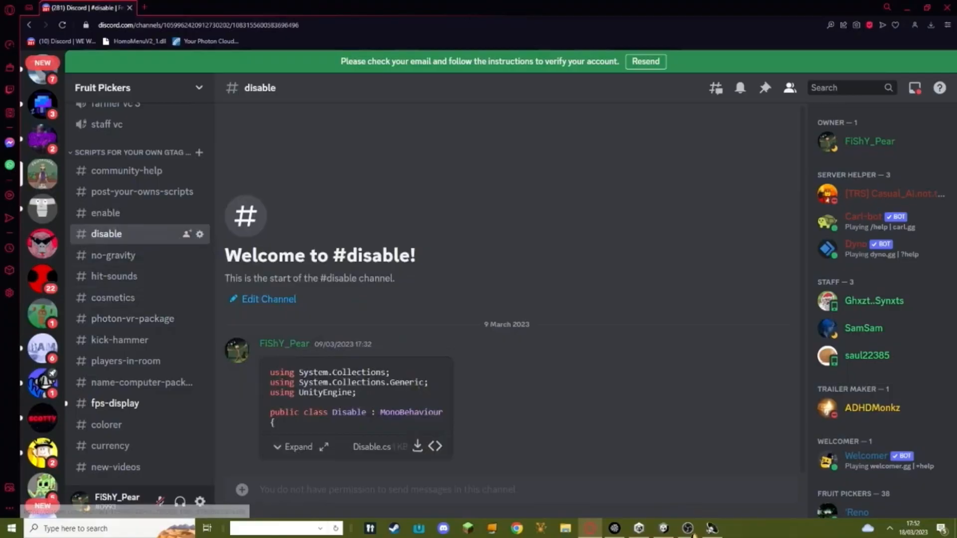
left_click(661, 528)
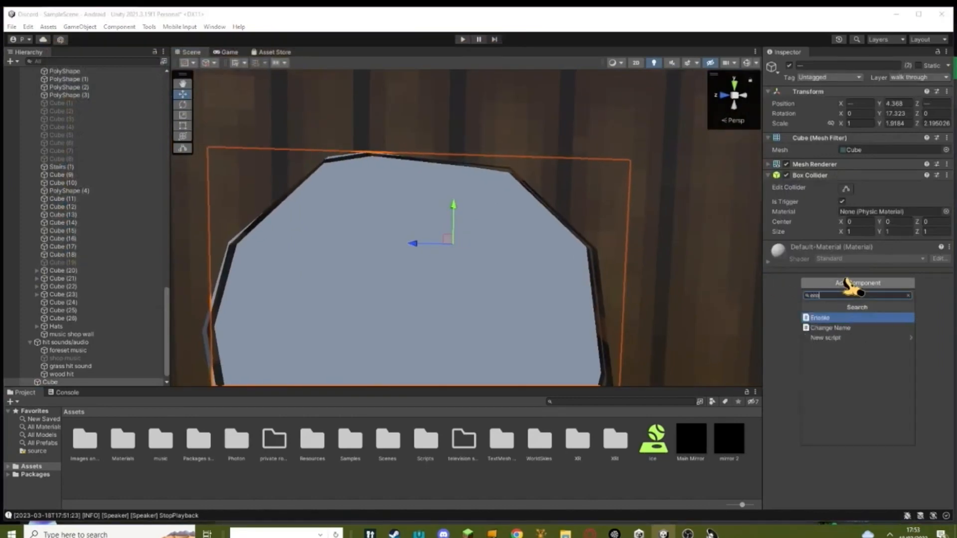
Add the Enable and Disable script components to the trigger cube
left_click(819, 318)
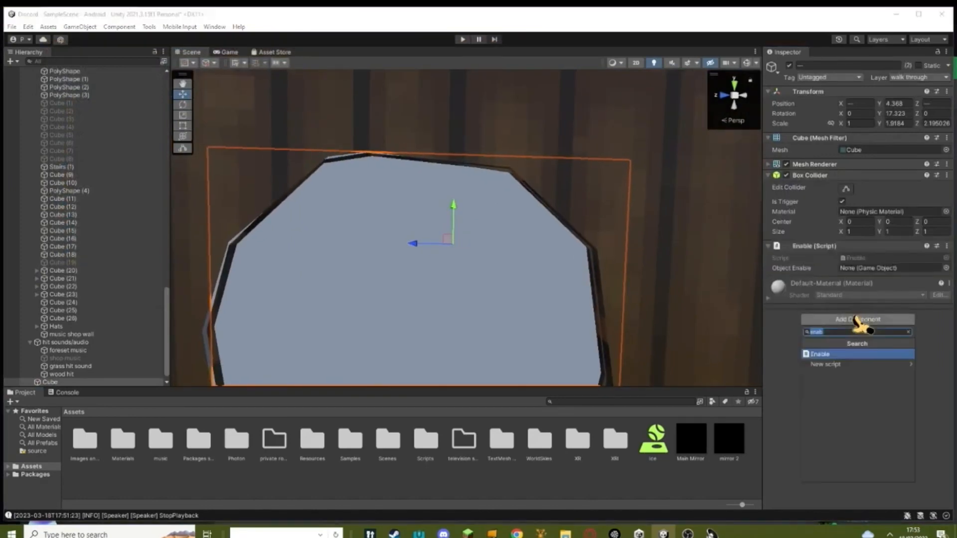
left_click(857, 331)
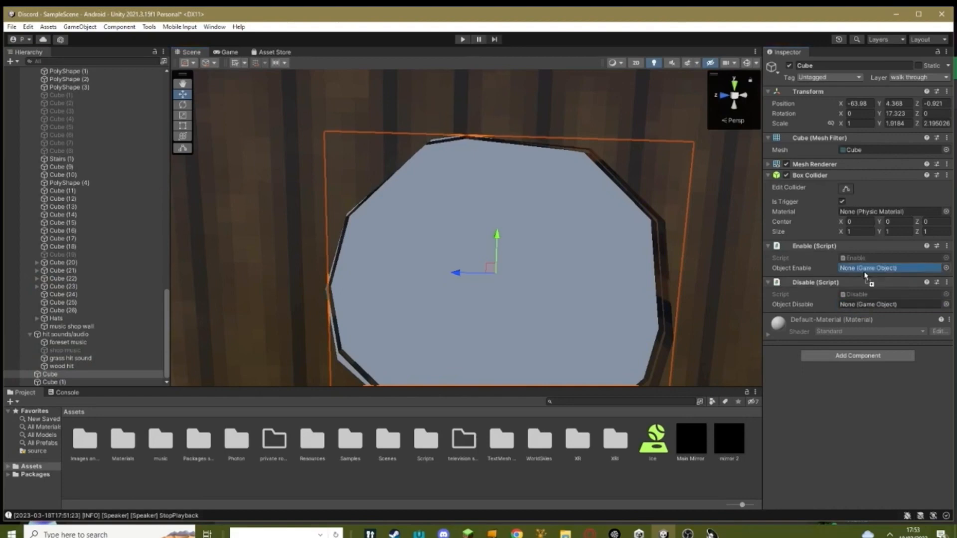
Assign 'shop music' to Object Enable and 'foreset music' to Object Disable
left_click_drag(71, 350, 890, 268)
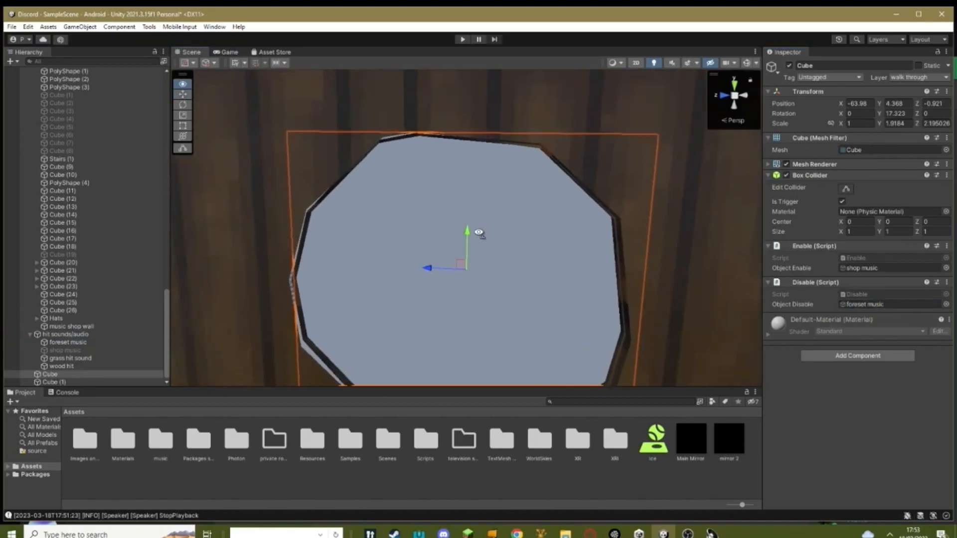
scroll("down", 3)
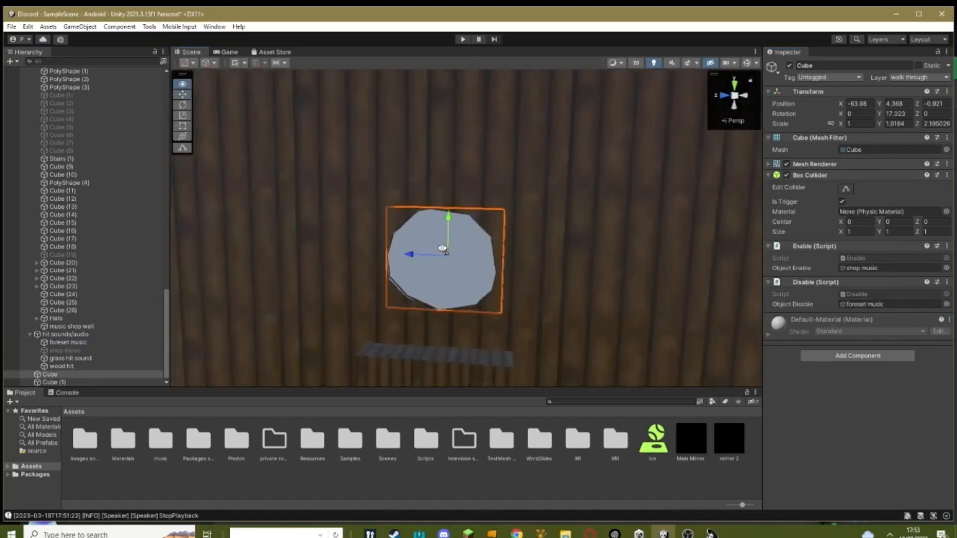
left_click(65, 350)
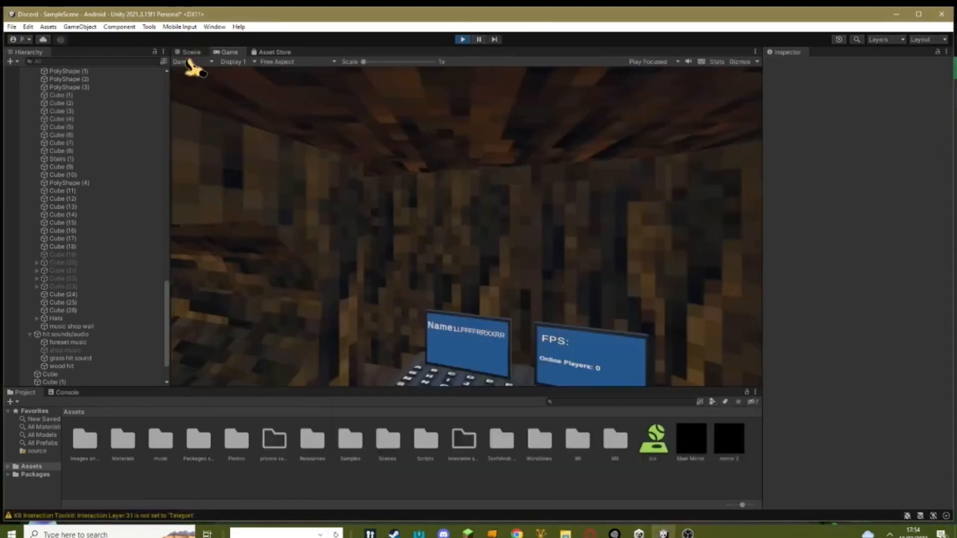
In Play mode, select Gorilla Rig in Scene view and orbit inside the shop
left_click(191, 52)
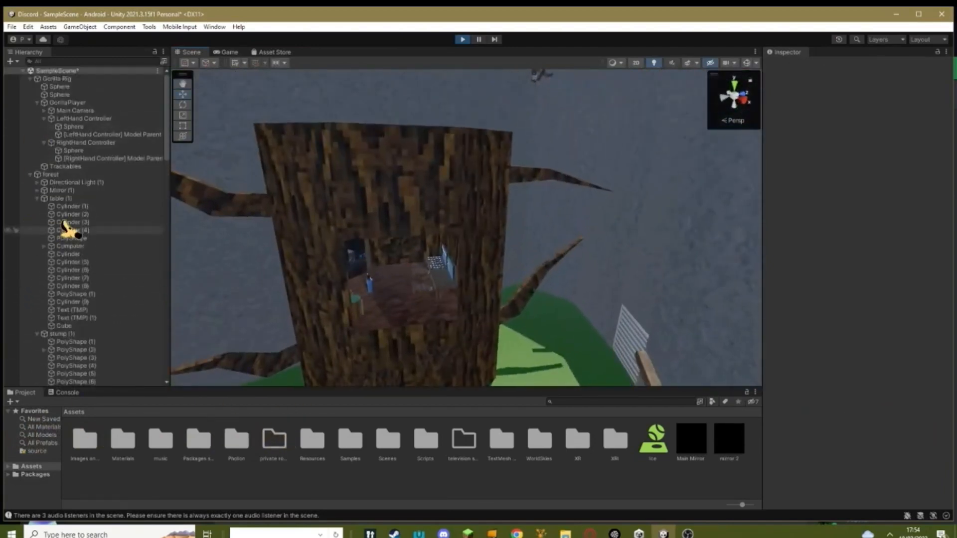
left_click(56, 78)
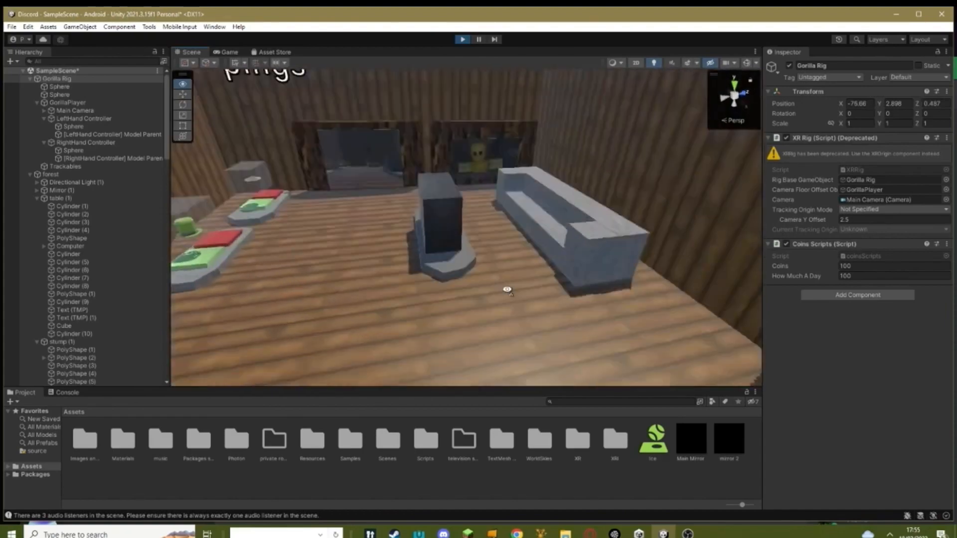
left_click_drag(507, 290, 602, 312)
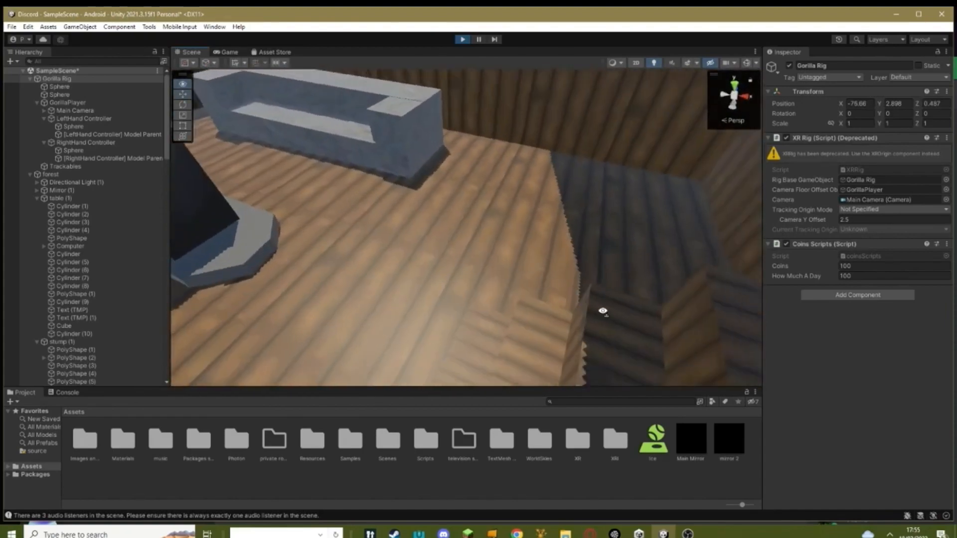